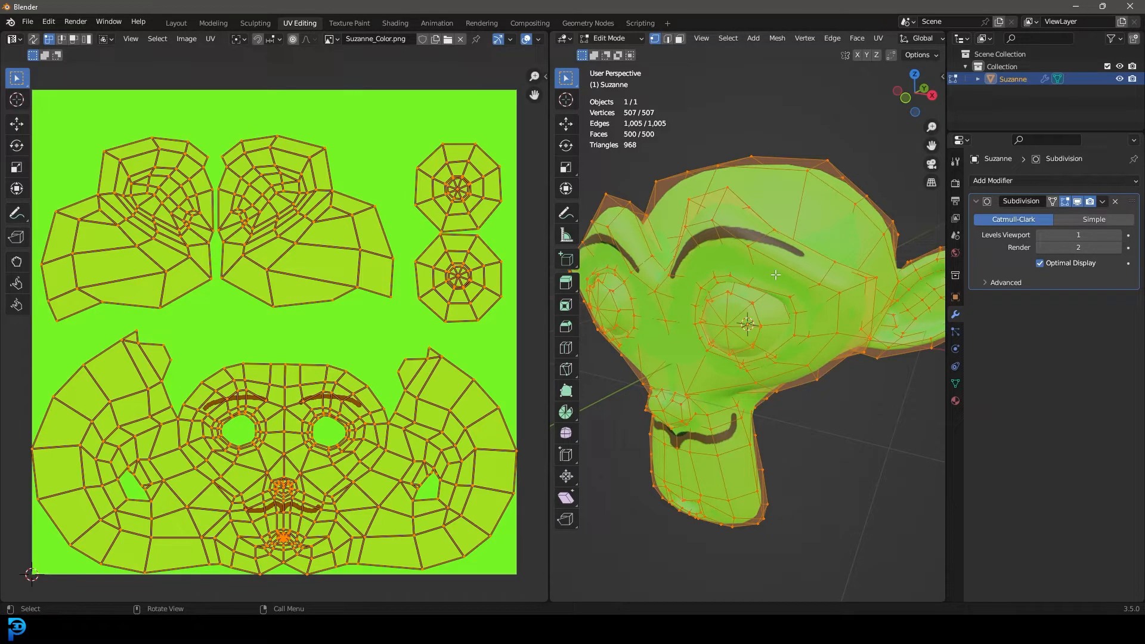
{"action": "mouse_move", "coordinate": [783, 431]}
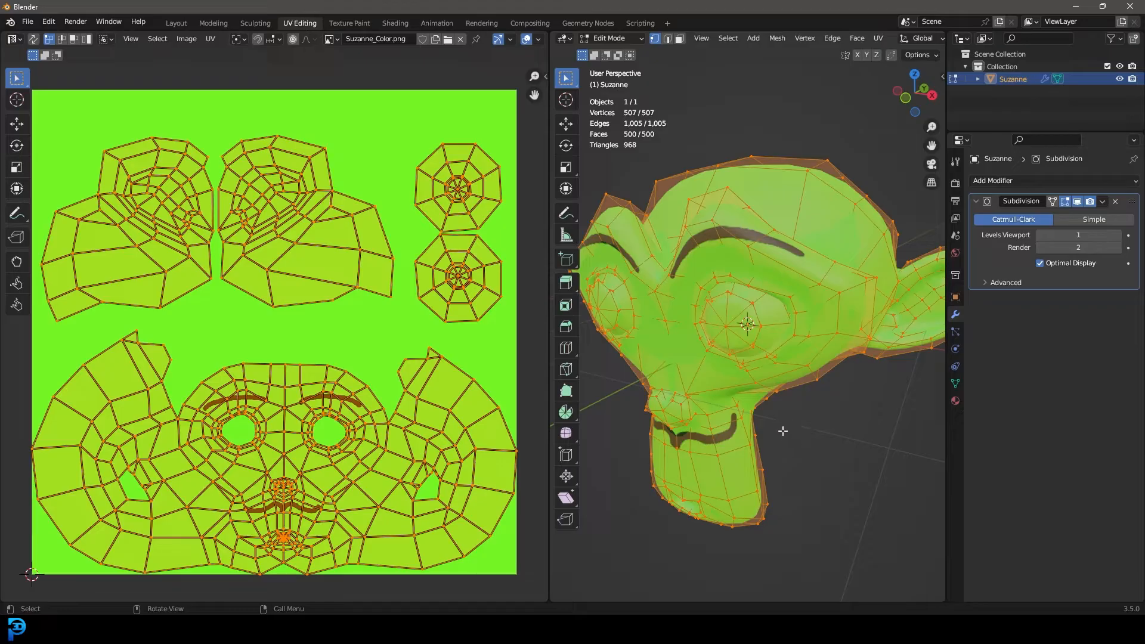
{"action": "mouse_move", "coordinate": [785, 397]}
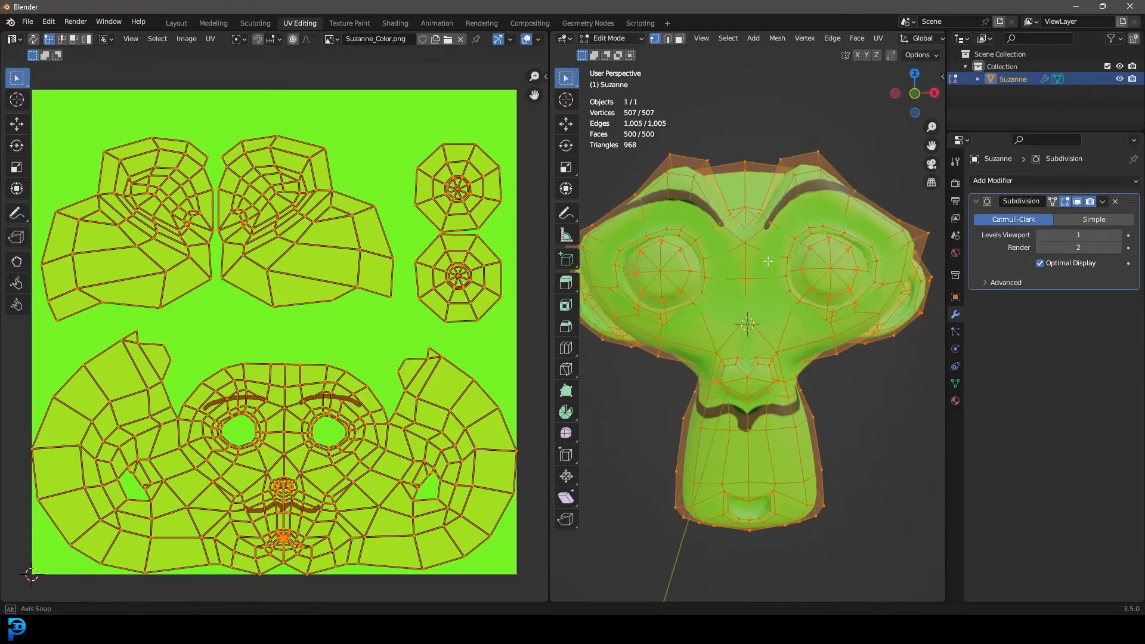
Add a Suzanne monkey mesh via Shift+A and orbit the view around it.
{"action": "left_click", "coordinate": [176, 22]}
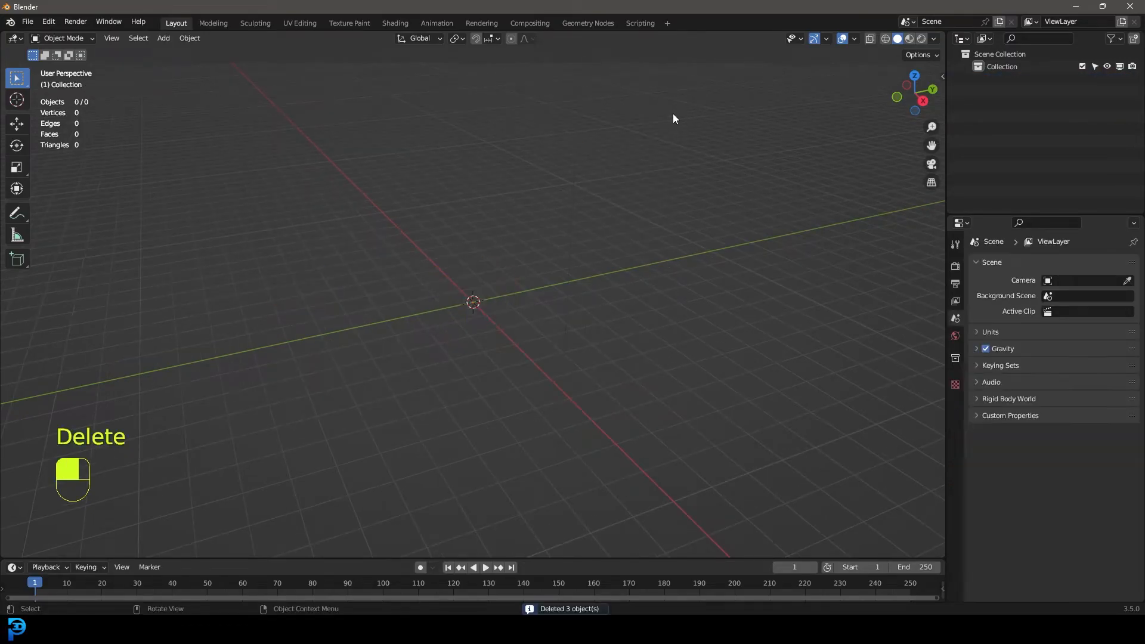
{"action": "key", "text": "shift+a"}
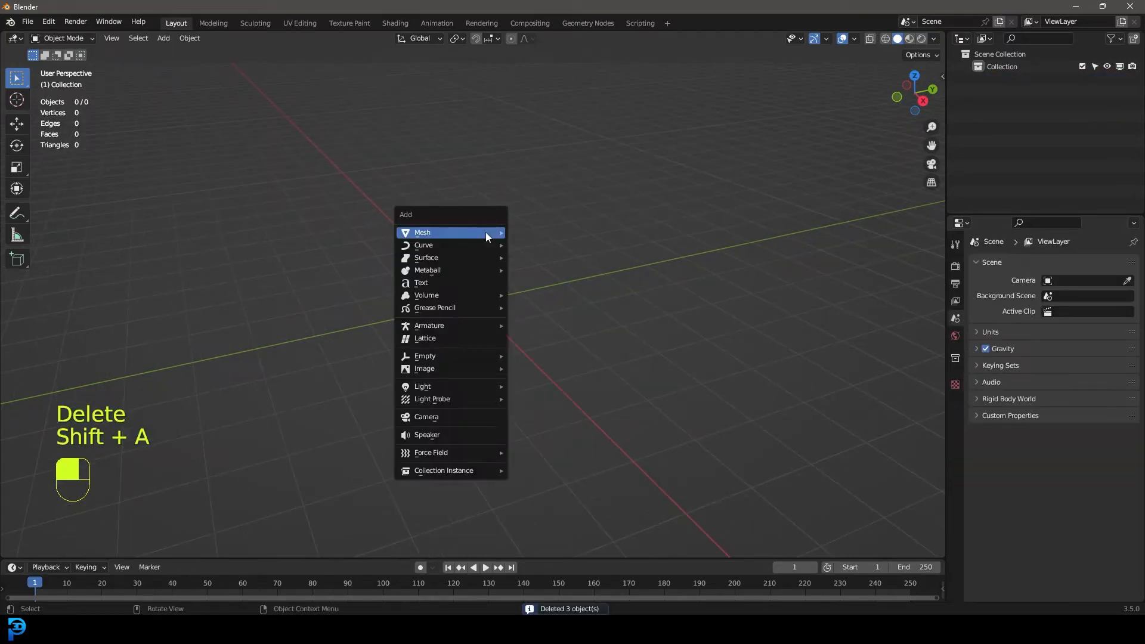
{"action": "mouse_move", "coordinate": [422, 232]}
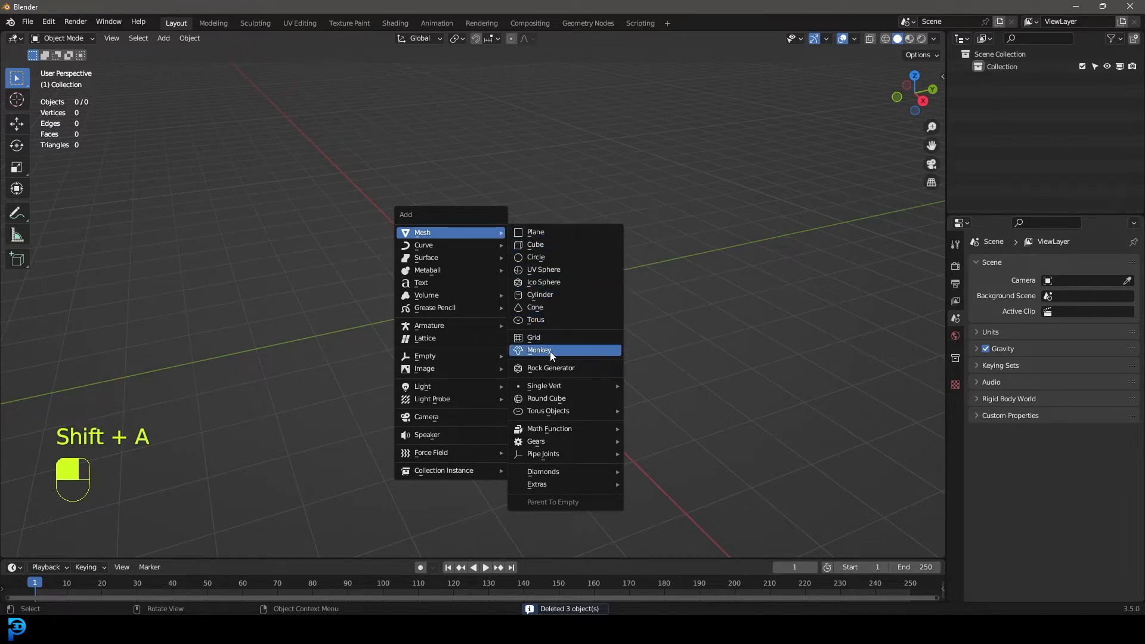
{"action": "left_click", "coordinate": [539, 350]}
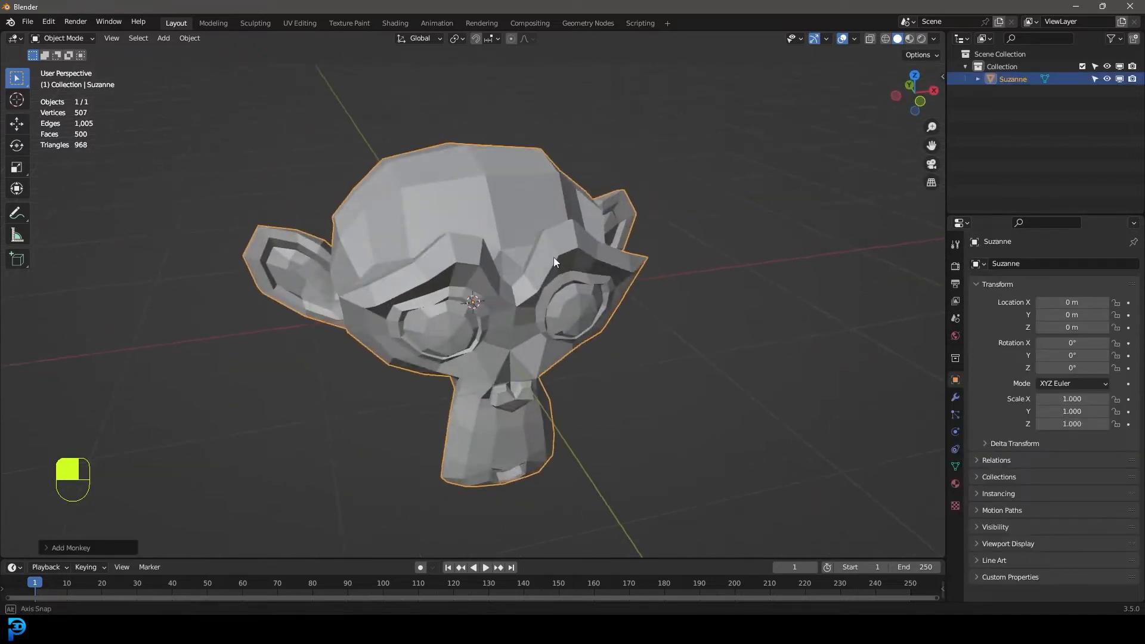
{"action": "left_click_drag", "start_coordinate": [556, 263], "coordinate": [409, 153]}
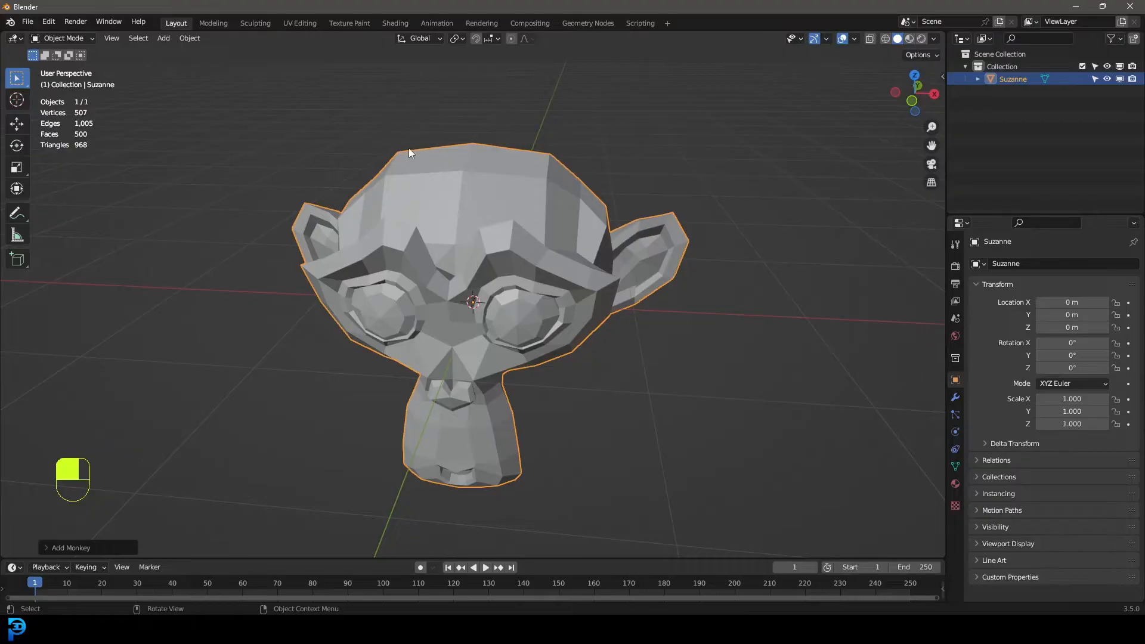
{"action": "left_click", "coordinate": [300, 23]}
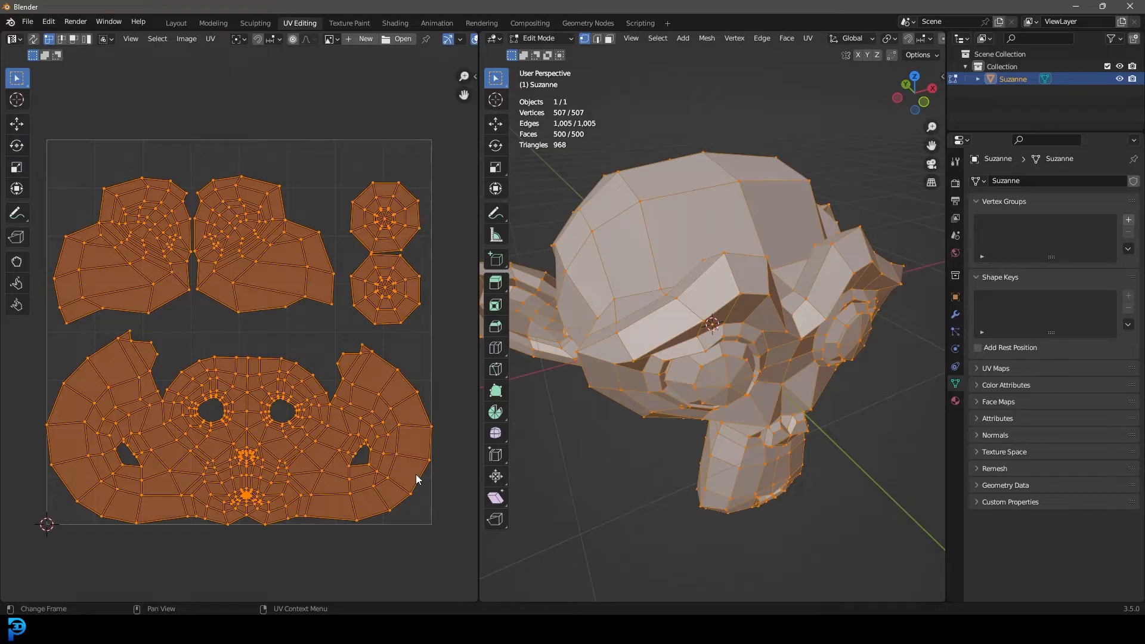
{"action": "mouse_move", "coordinate": [299, 285]}
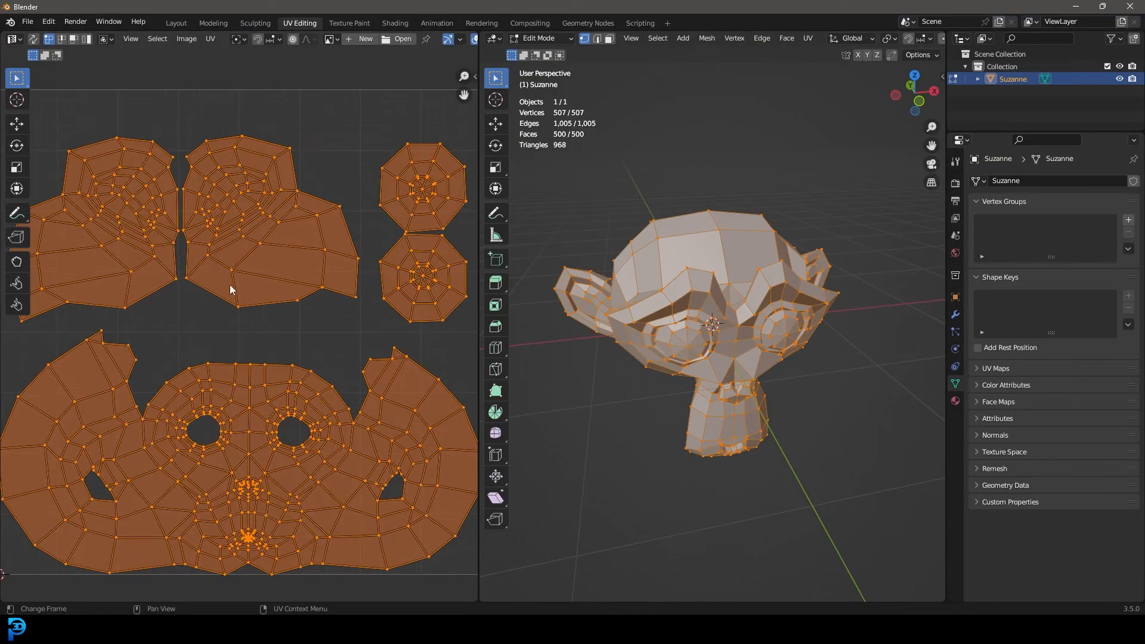
Start the Export UV Layout command from the UV Editor's UV menu.
{"action": "left_click", "coordinate": [209, 39]}
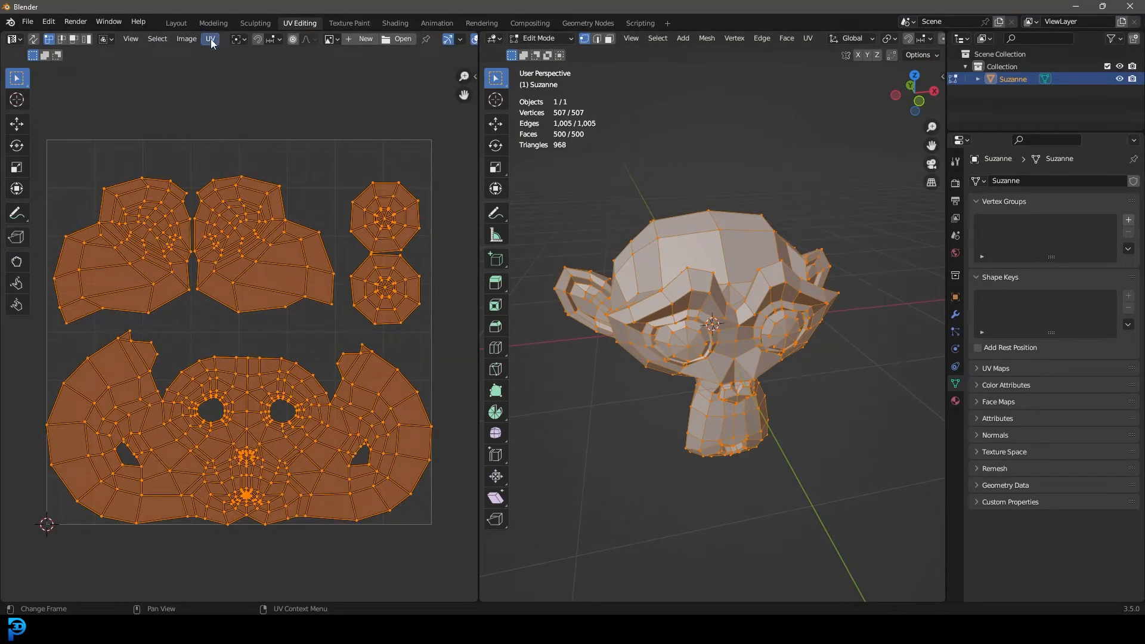
{"action": "left_click", "coordinate": [211, 39]}
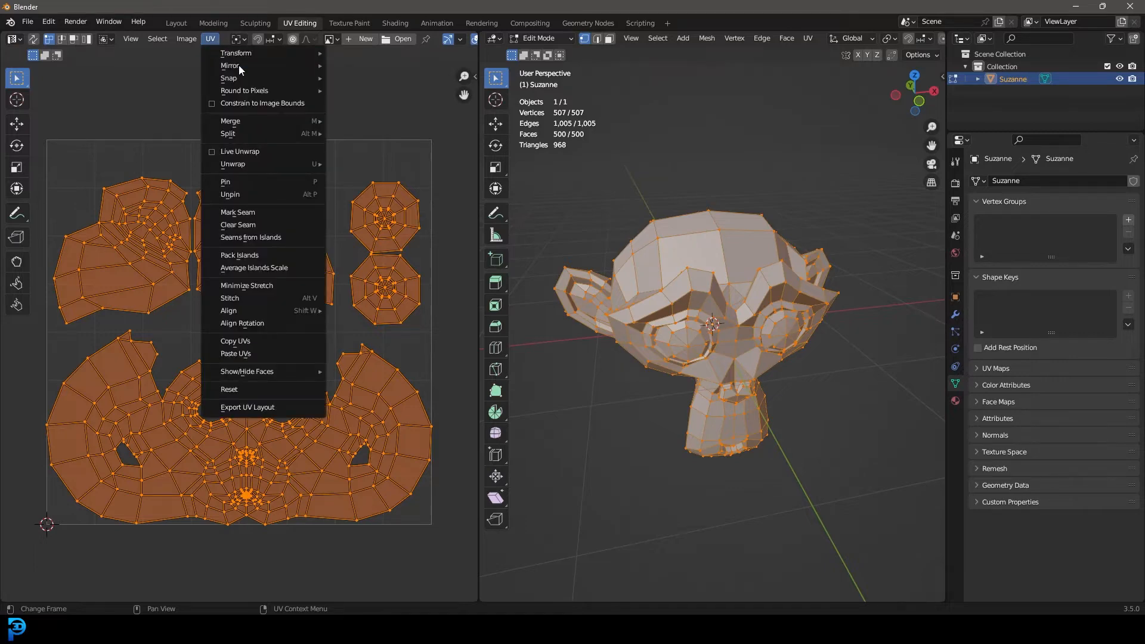
{"action": "mouse_move", "coordinate": [276, 407]}
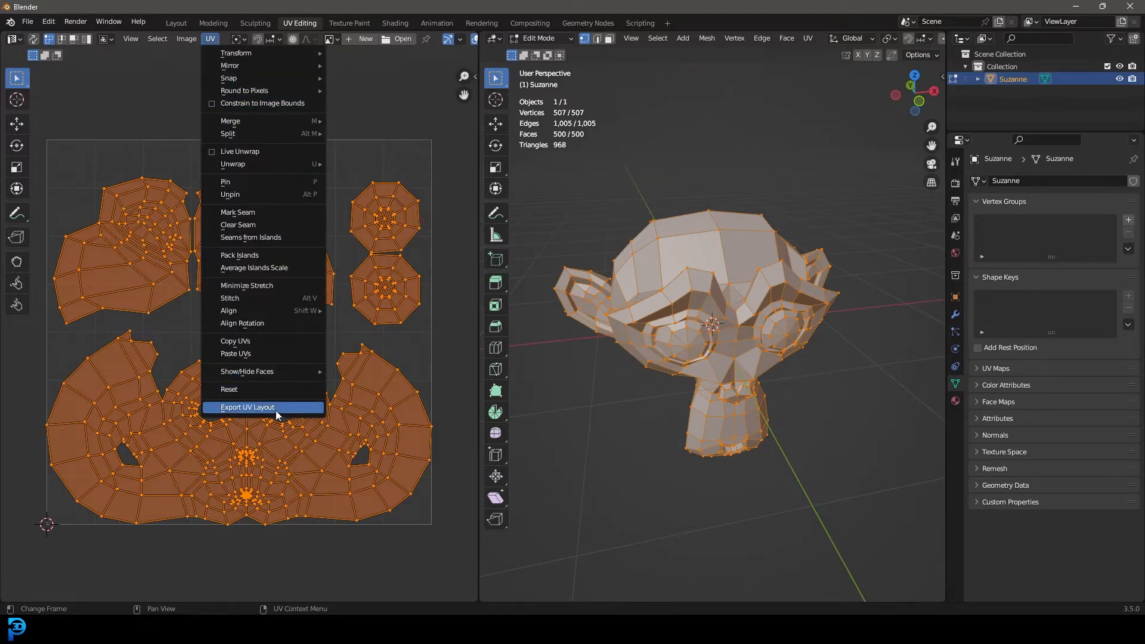
{"action": "left_click", "coordinate": [247, 407]}
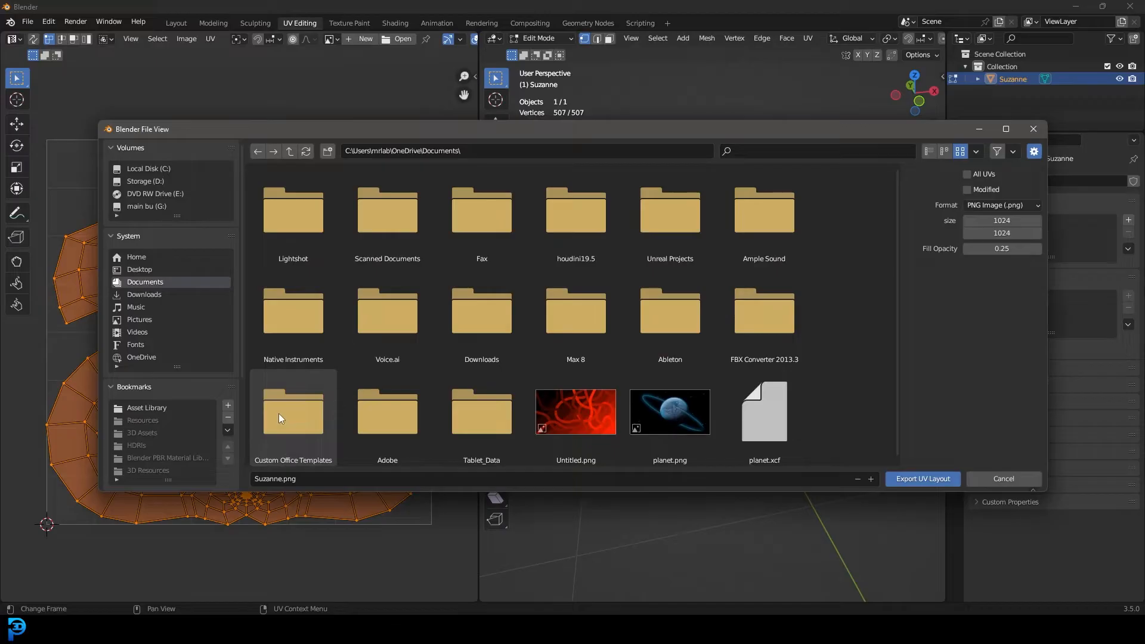
Export the UV layout image Suzanne_UV.png into the Desktop folder.
{"action": "left_click", "coordinate": [140, 270]}
{"action": "type", "text": "_UV"}
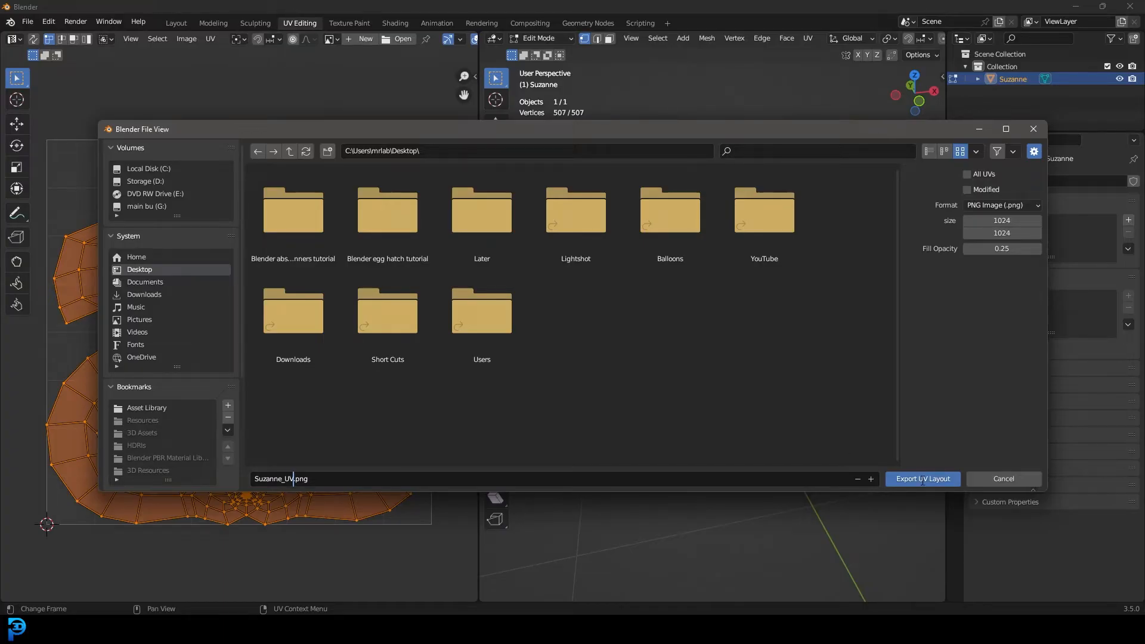
{"action": "left_click", "coordinate": [922, 478]}
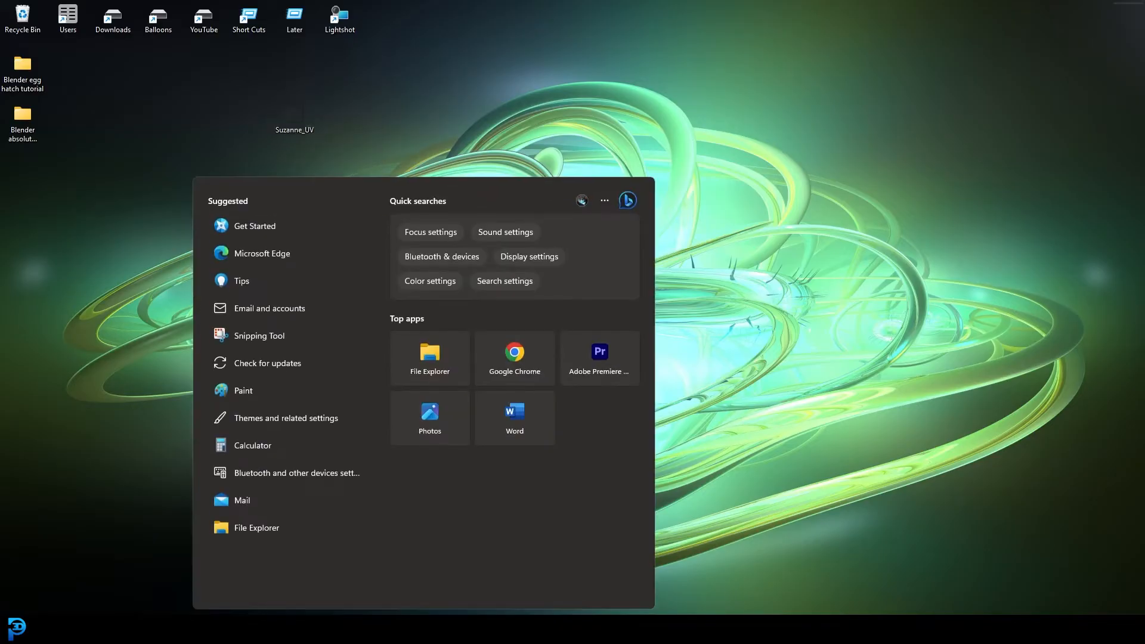
Launch GIMP with the Suzanne_UV image and maximize its window.
{"action": "type", "text": "gimp"}
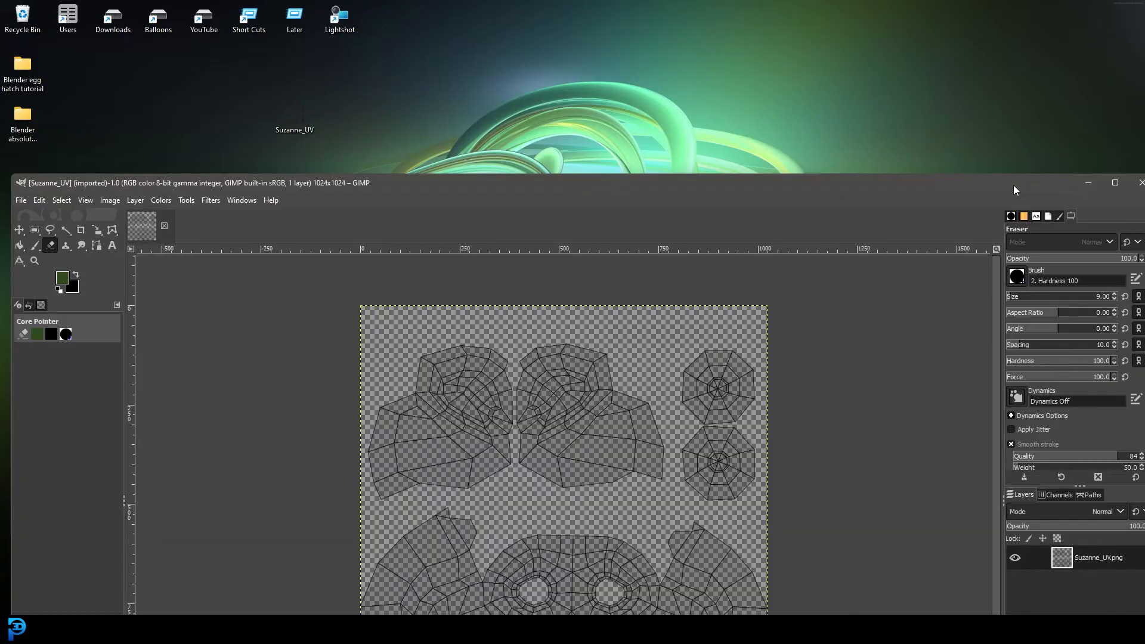
{"action": "left_click", "coordinate": [1115, 183]}
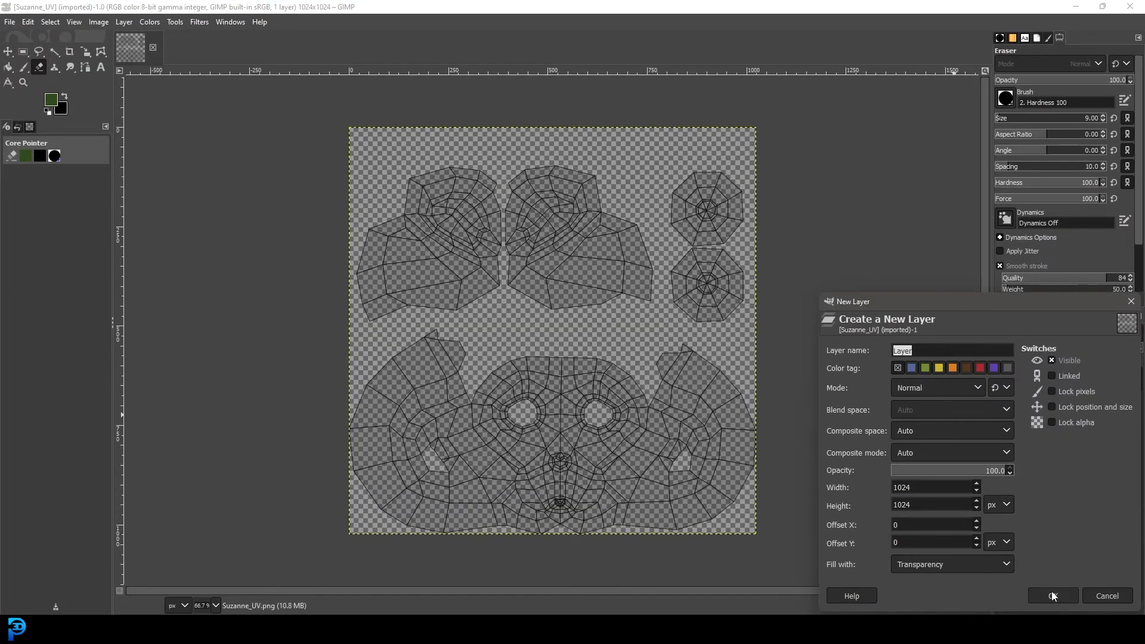
Create the 1024×1024 transparent layer, fill it green, and select the Paintbrush.
{"action": "left_click", "coordinate": [1052, 595]}
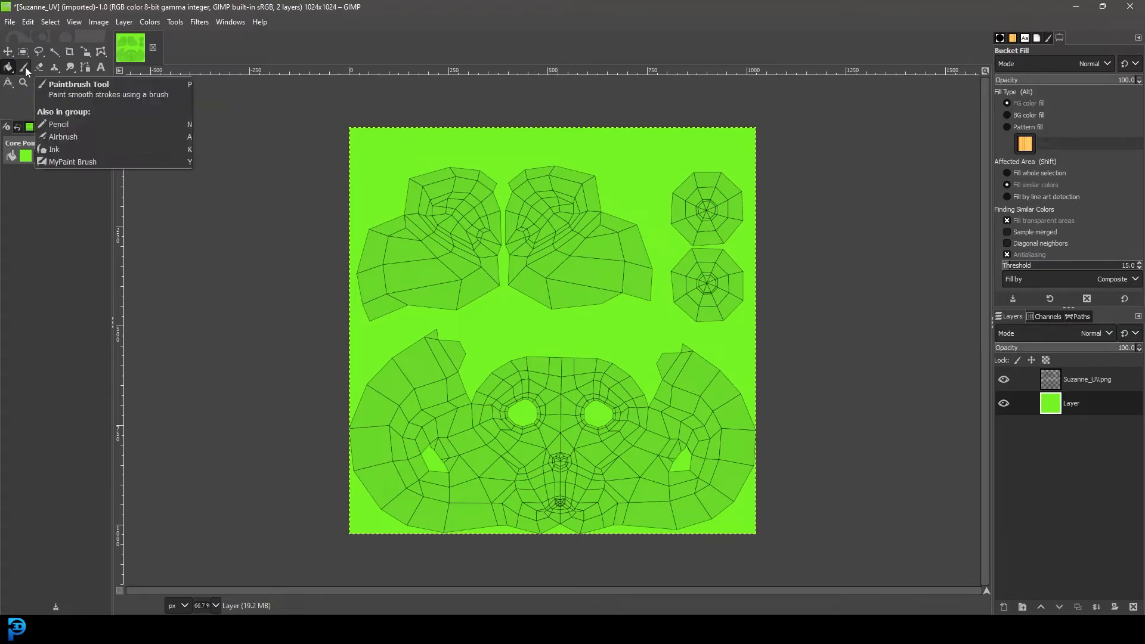
{"action": "left_click", "coordinate": [24, 68]}
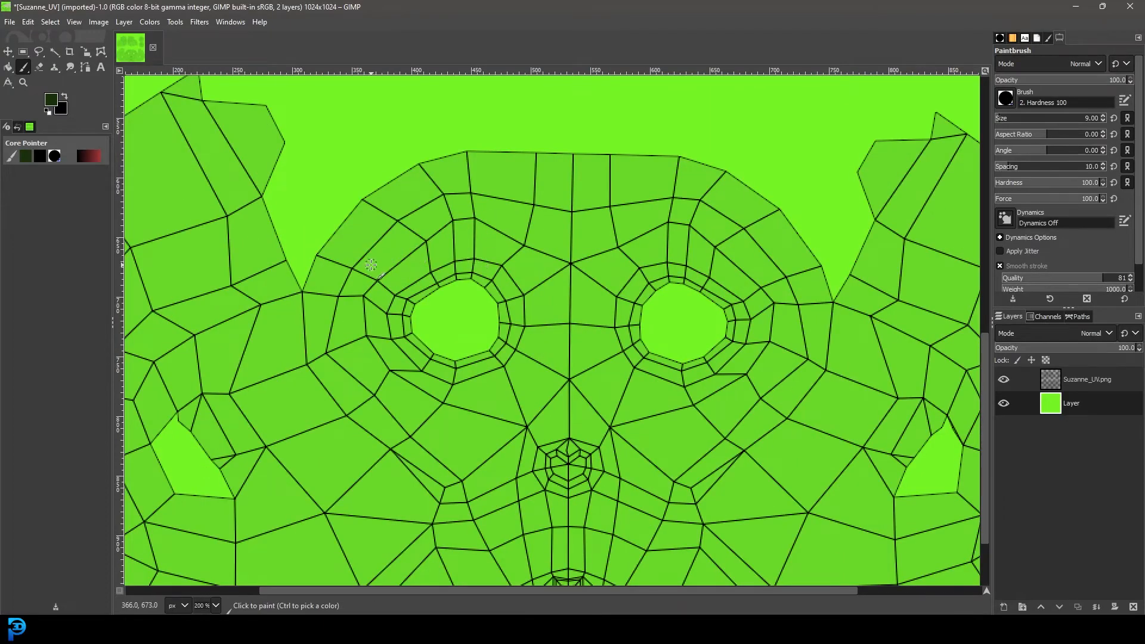
Paint dark eyebrows above both eyes and a curled mustache under the nose.
{"action": "left_click_drag", "start_coordinate": [368, 263], "coordinate": [544, 259]}
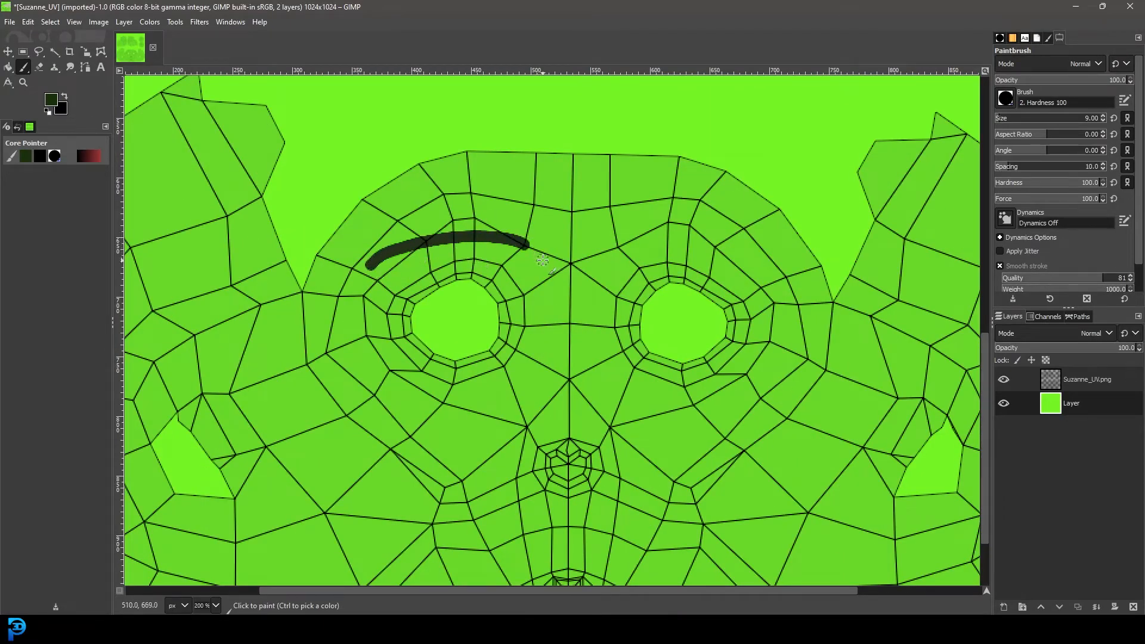
{"action": "left_click_drag", "start_coordinate": [551, 256], "coordinate": [606, 251]}
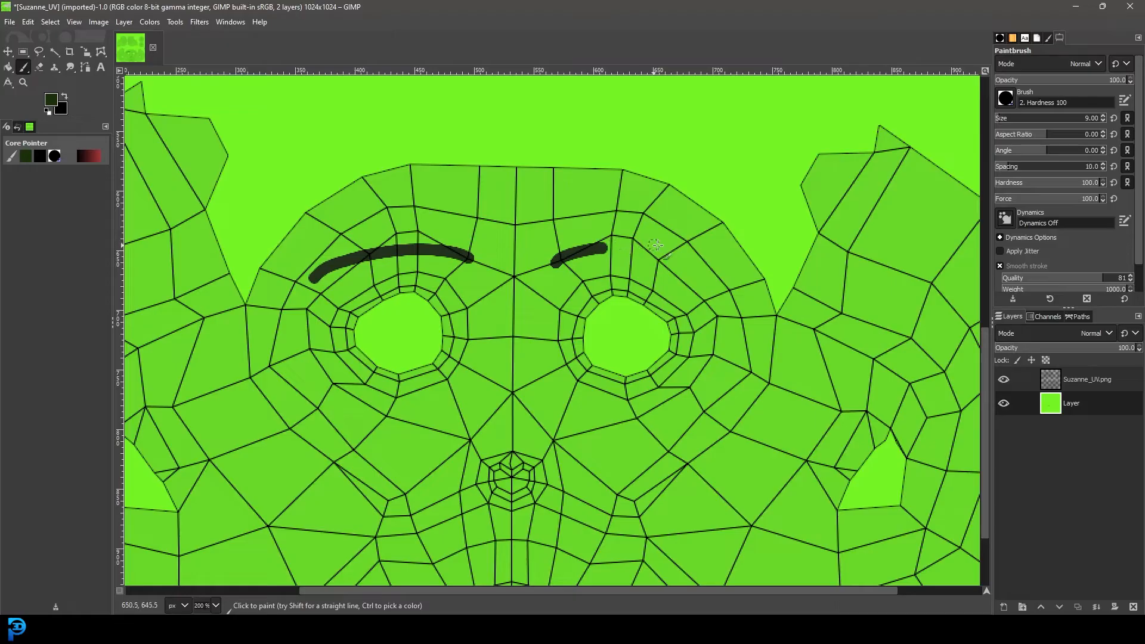
{"action": "scroll", "scroll_direction": "down", "scroll_amount": 3}
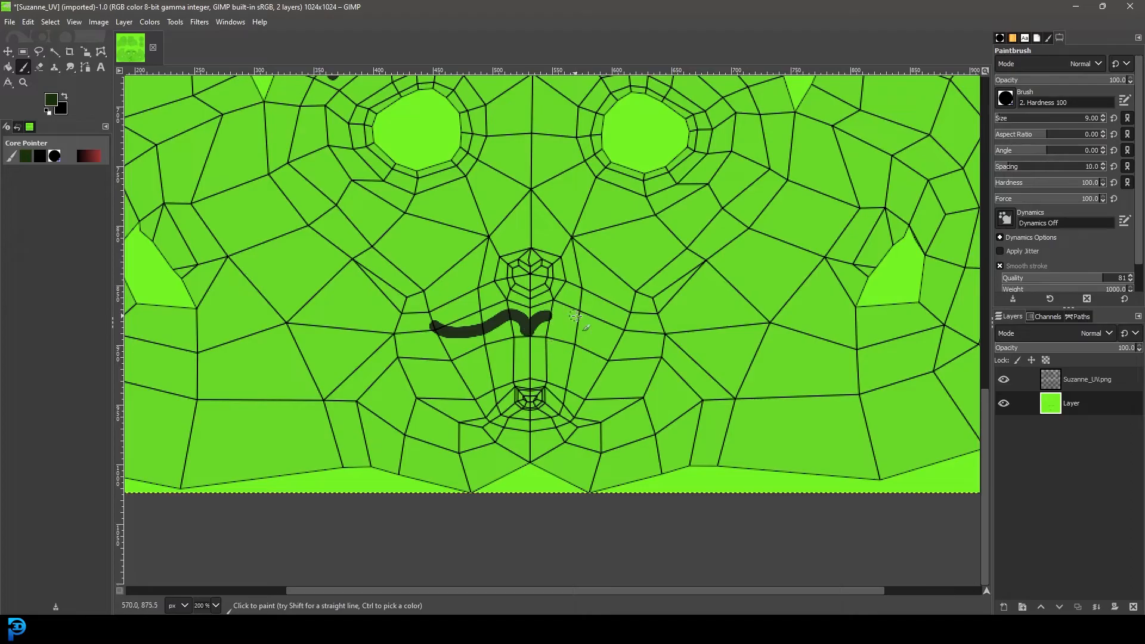
{"action": "left_click_drag", "start_coordinate": [526, 321], "coordinate": [617, 324]}
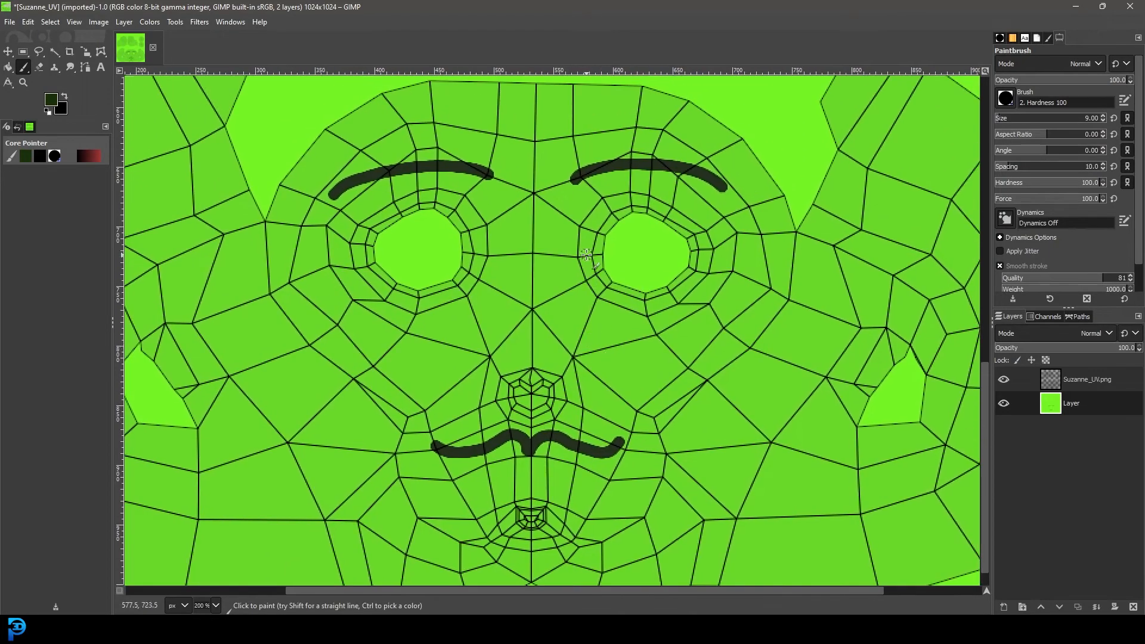
{"action": "mouse_move", "coordinate": [585, 254]}
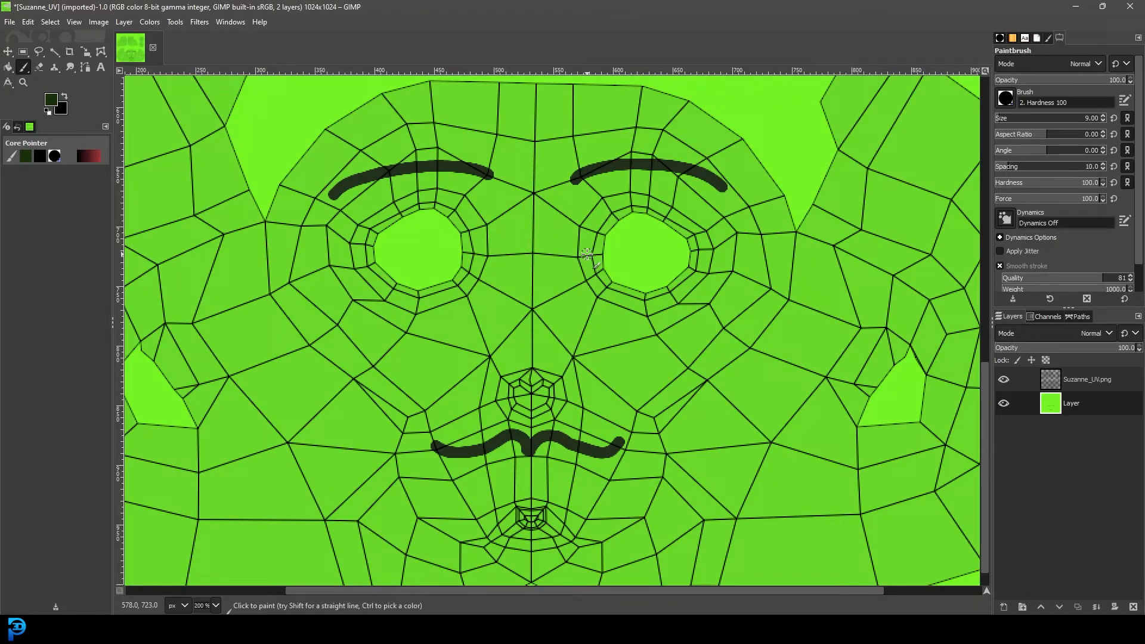
{"action": "mouse_move", "coordinate": [544, 173]}
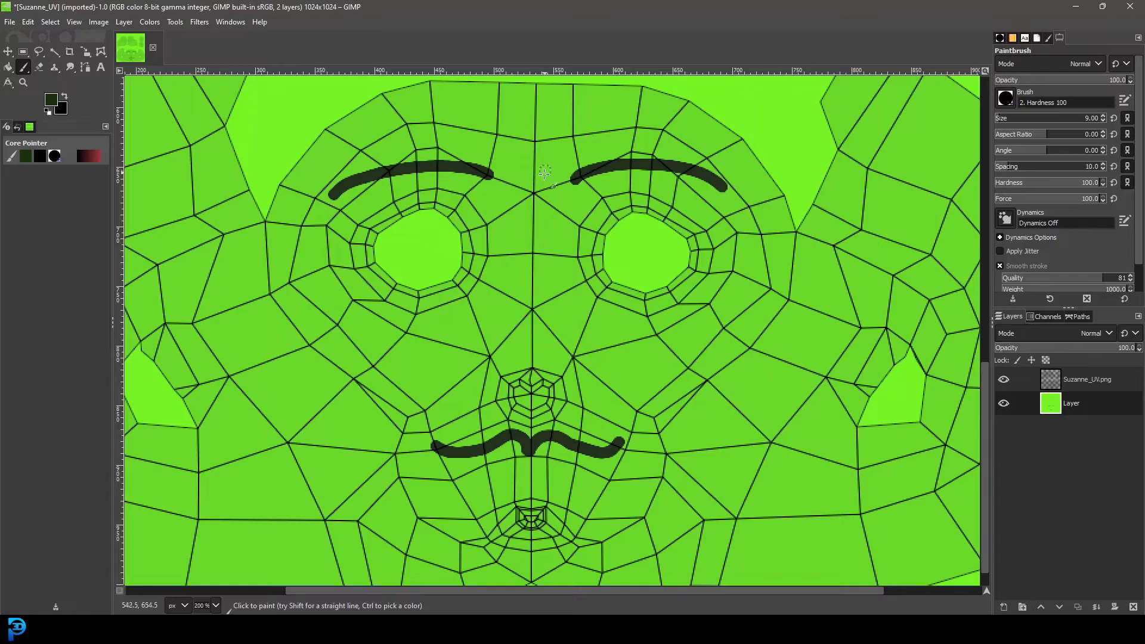
{"action": "mouse_move", "coordinate": [765, 180]}
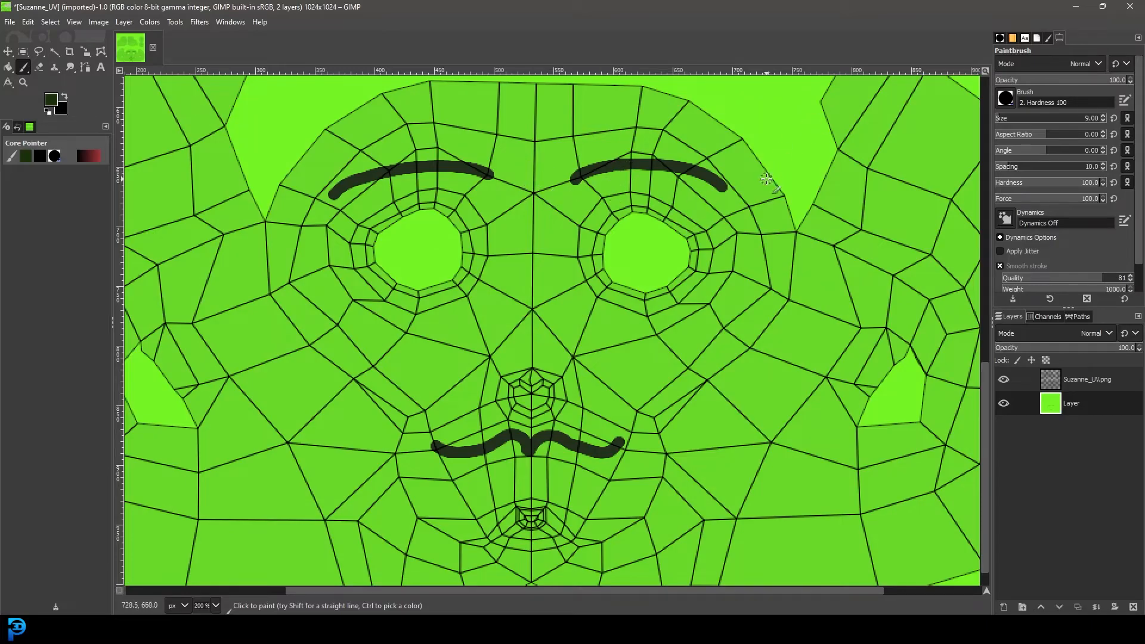
{"action": "mouse_move", "coordinate": [504, 166]}
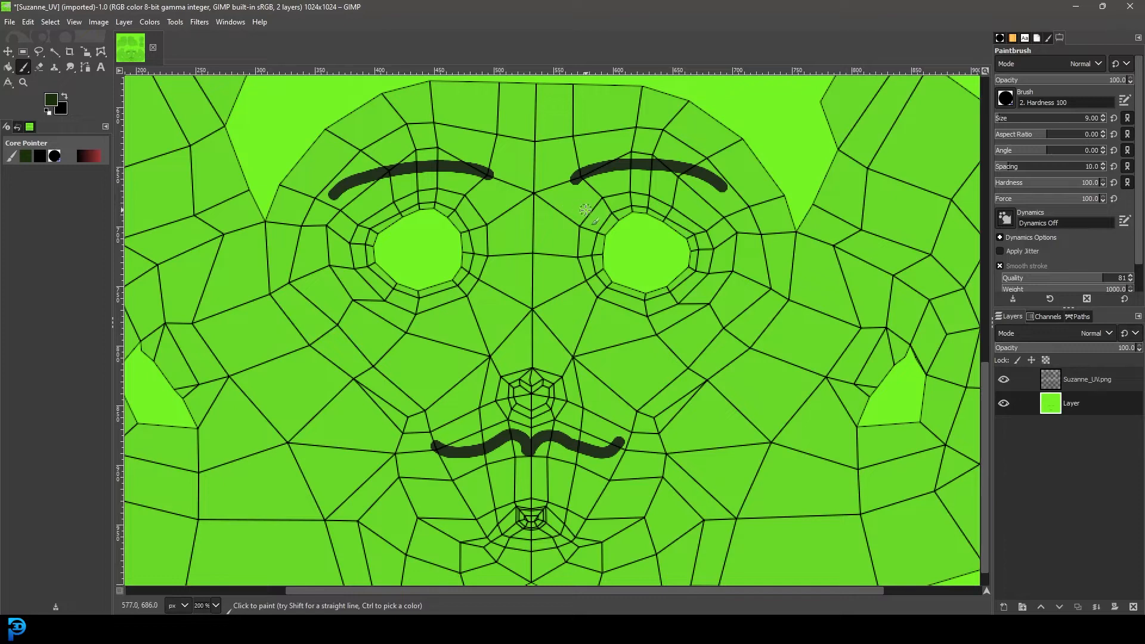
{"action": "mouse_move", "coordinate": [617, 201]}
{"action": "type", "text": "Suzanne_Color.png"}
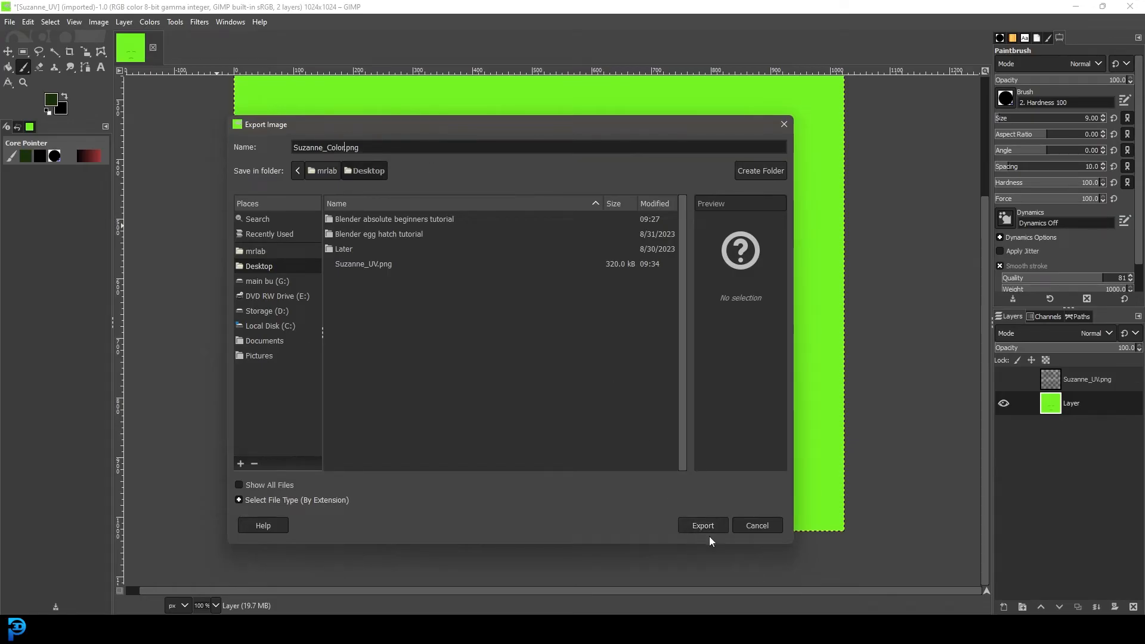
Export the painted image as Suzanne_Color.png with default PNG settings, returning to Blender.
{"action": "left_click", "coordinate": [702, 525]}
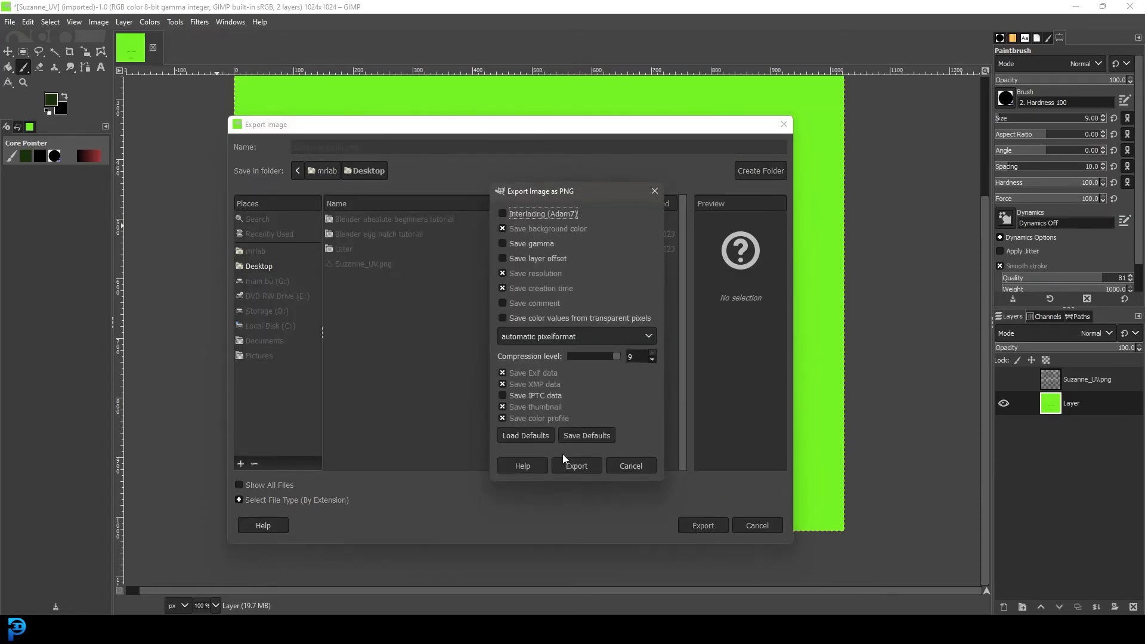
{"action": "left_click", "coordinate": [576, 466]}
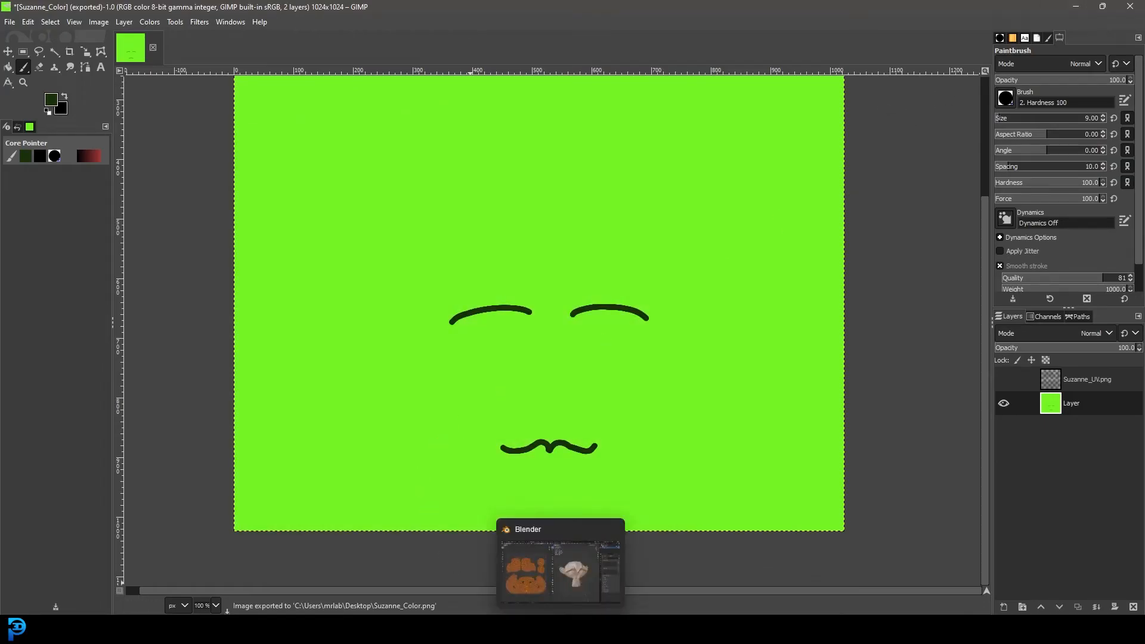
{"action": "left_click", "coordinate": [560, 570]}
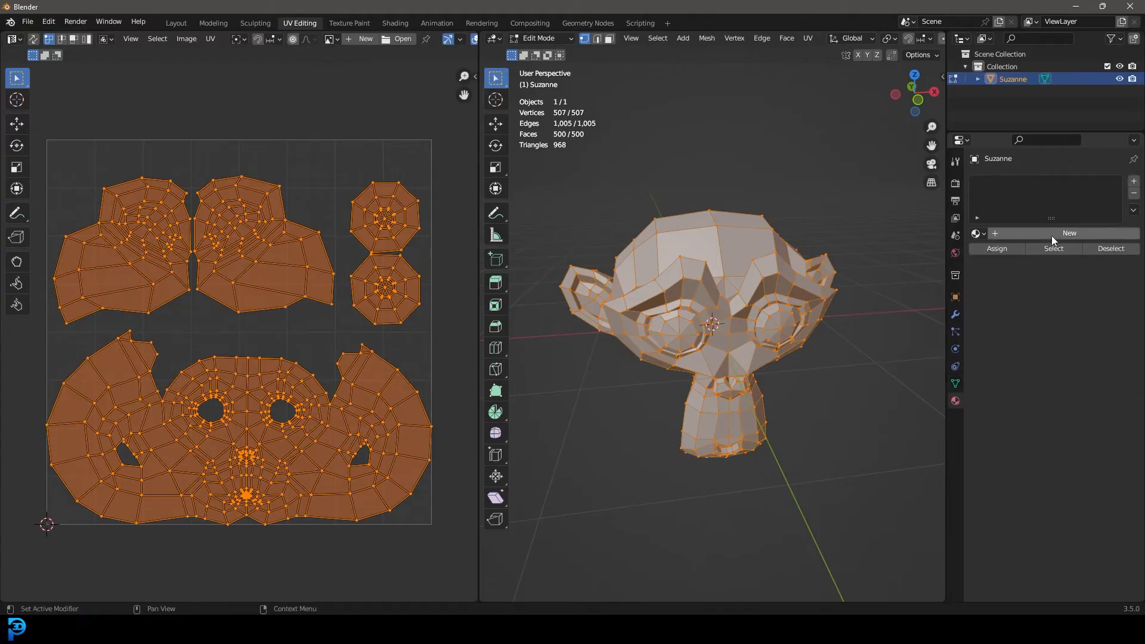
Create a material whose Base Color is an Image Texture loaded from Suzanne_Color.png.
{"action": "left_click", "coordinate": [1068, 232]}
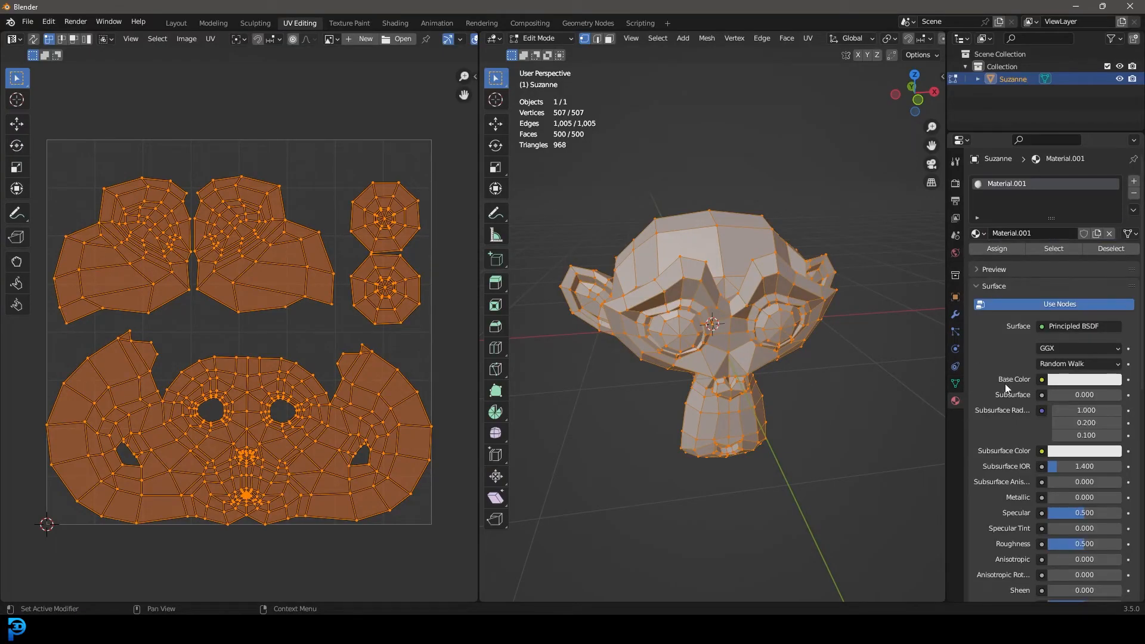
{"action": "left_click", "coordinate": [1042, 380]}
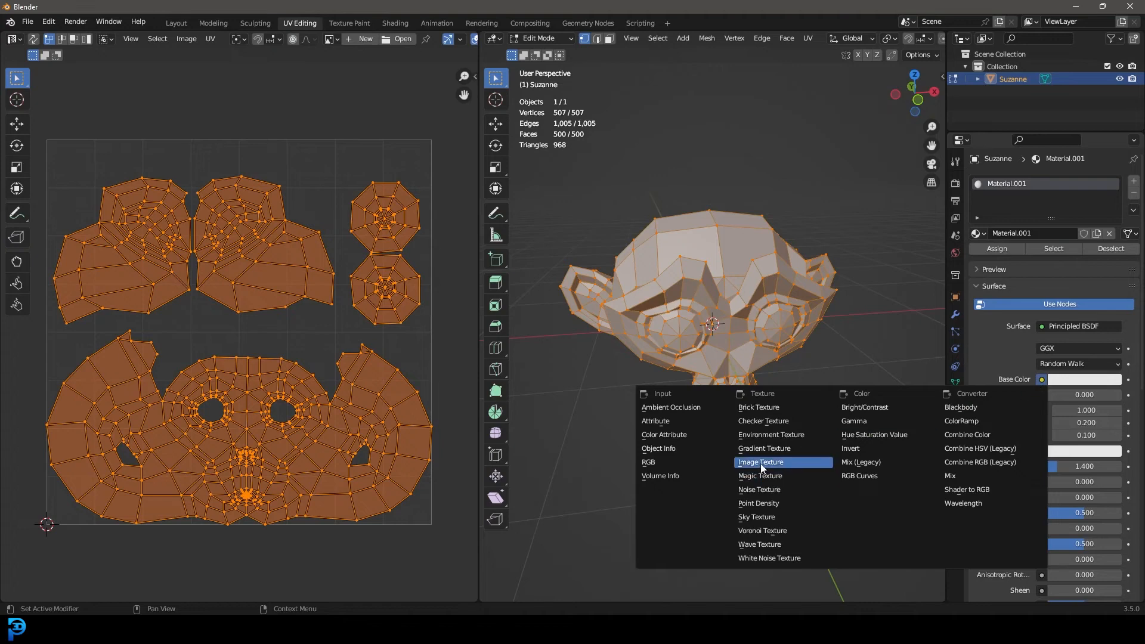
{"action": "left_click", "coordinate": [760, 462]}
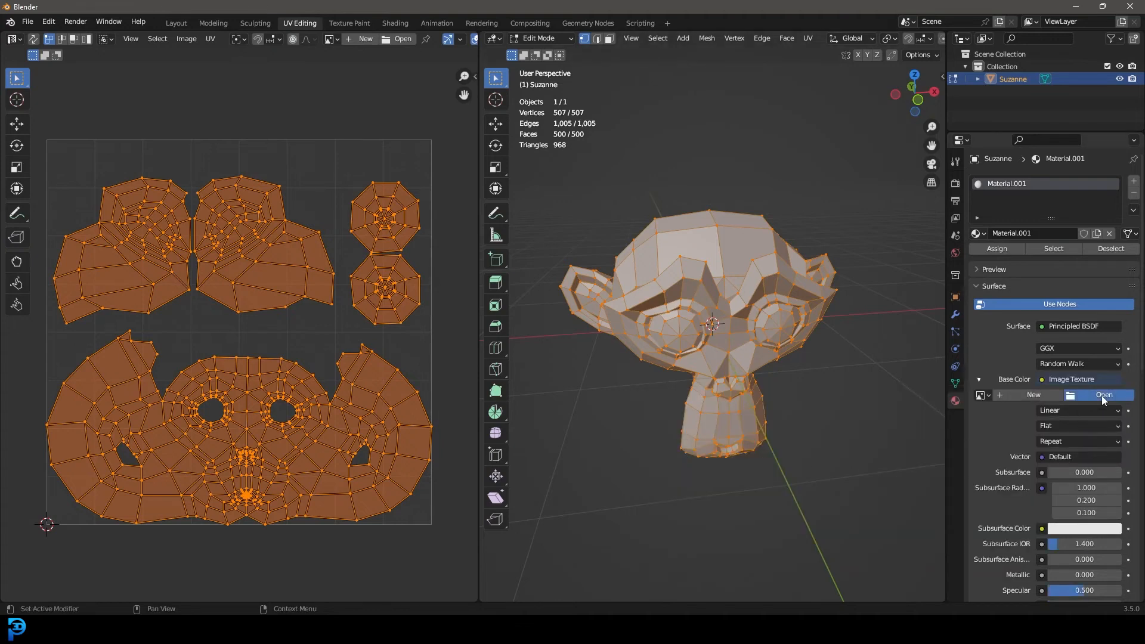
{"action": "left_click", "coordinate": [1104, 395]}
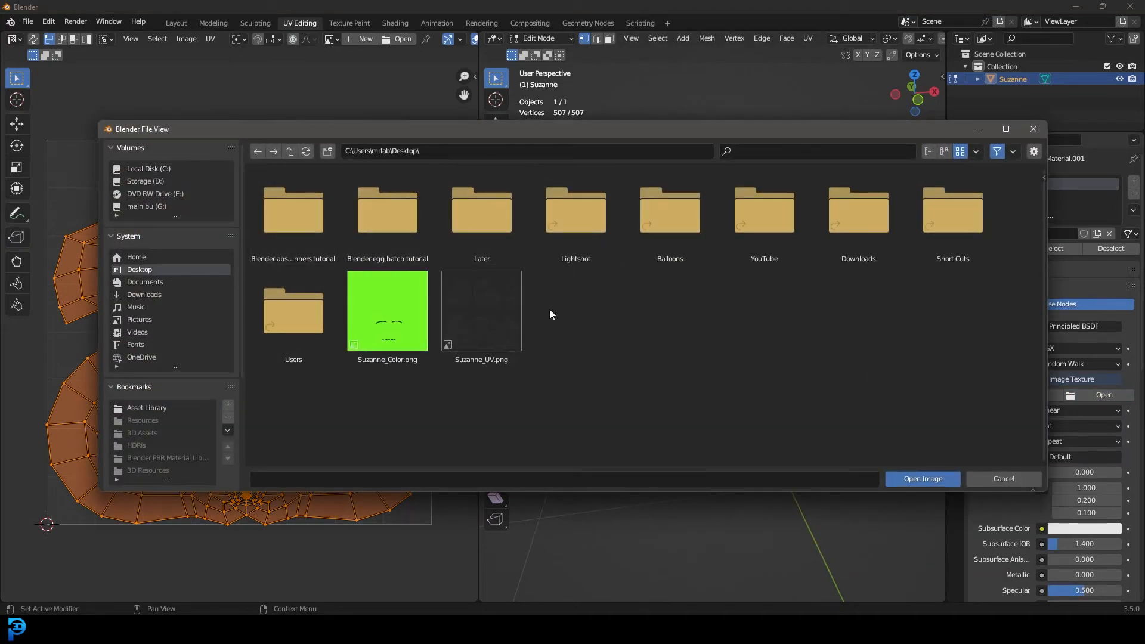
{"action": "left_click", "coordinate": [387, 310]}
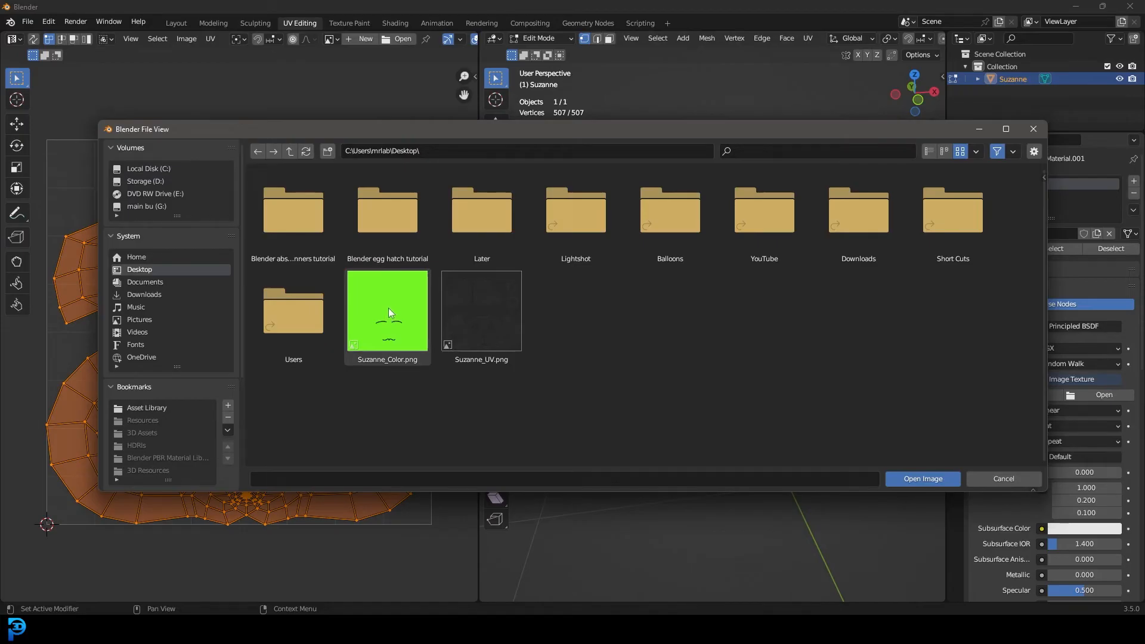
{"action": "left_click", "coordinate": [922, 478]}
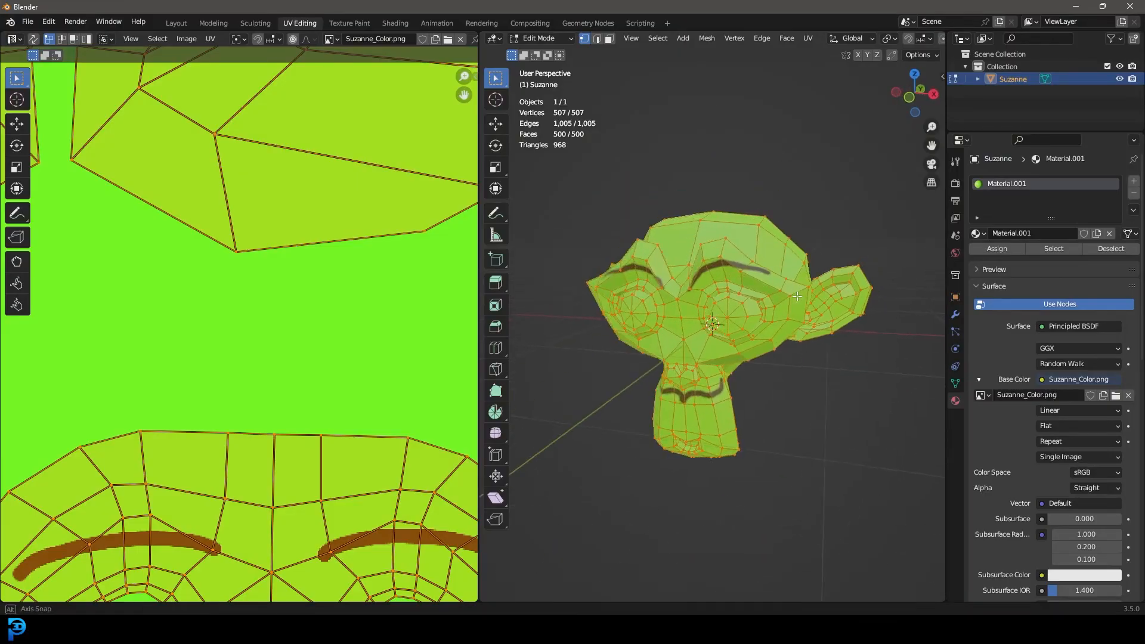
Return to Object Mode, add a Subdivision Surface modifier, and orbit the smoothed head.
{"action": "key", "text": "Tab"}
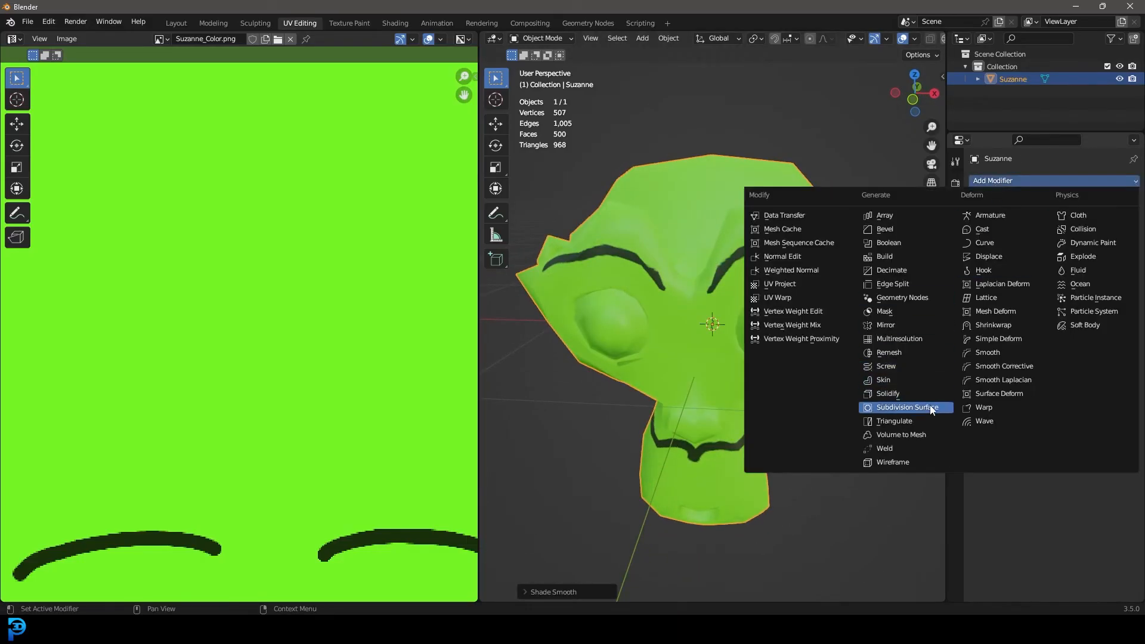
{"action": "left_click", "coordinate": [907, 407]}
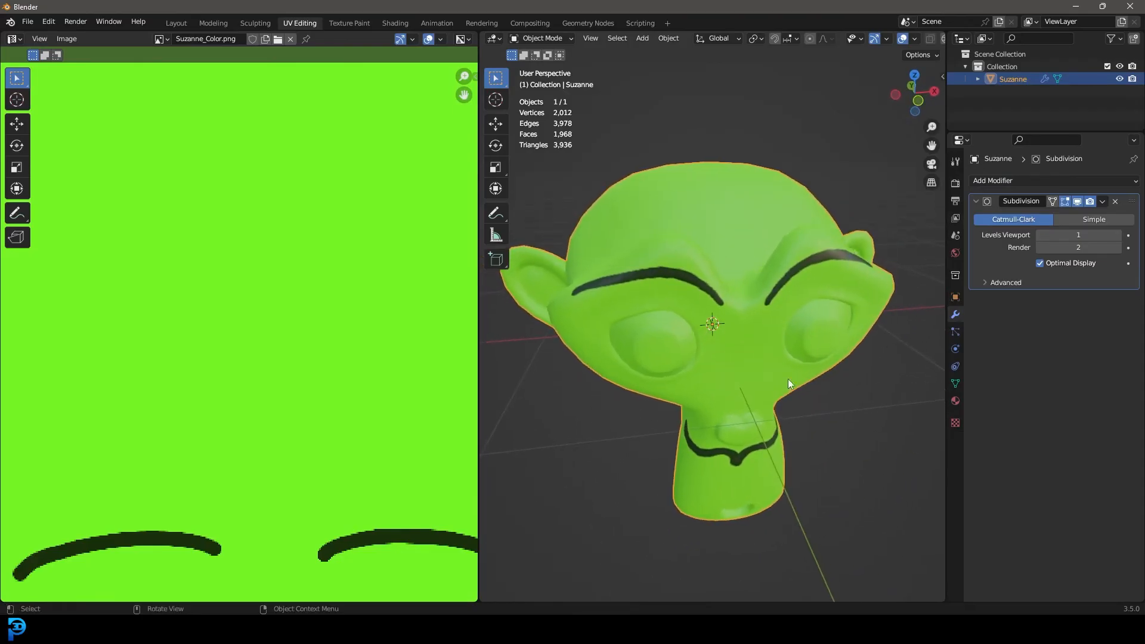
{"action": "left_click_drag", "start_coordinate": [789, 383], "coordinate": [712, 325]}
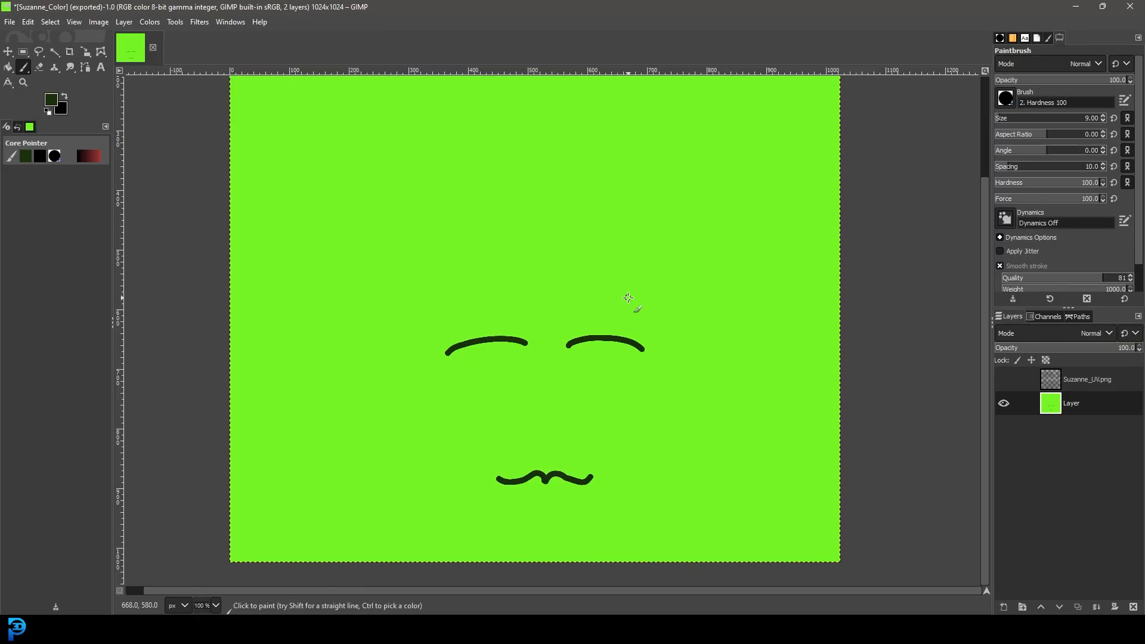
{"action": "mouse_move", "coordinate": [640, 202]}
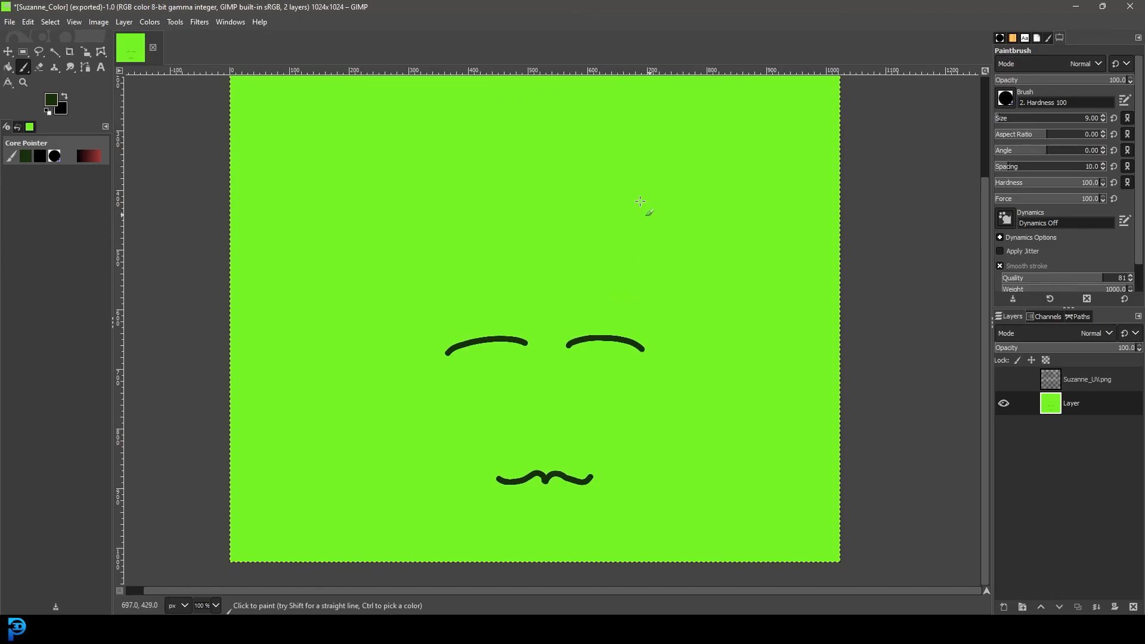
{"action": "mouse_move", "coordinate": [584, 307]}
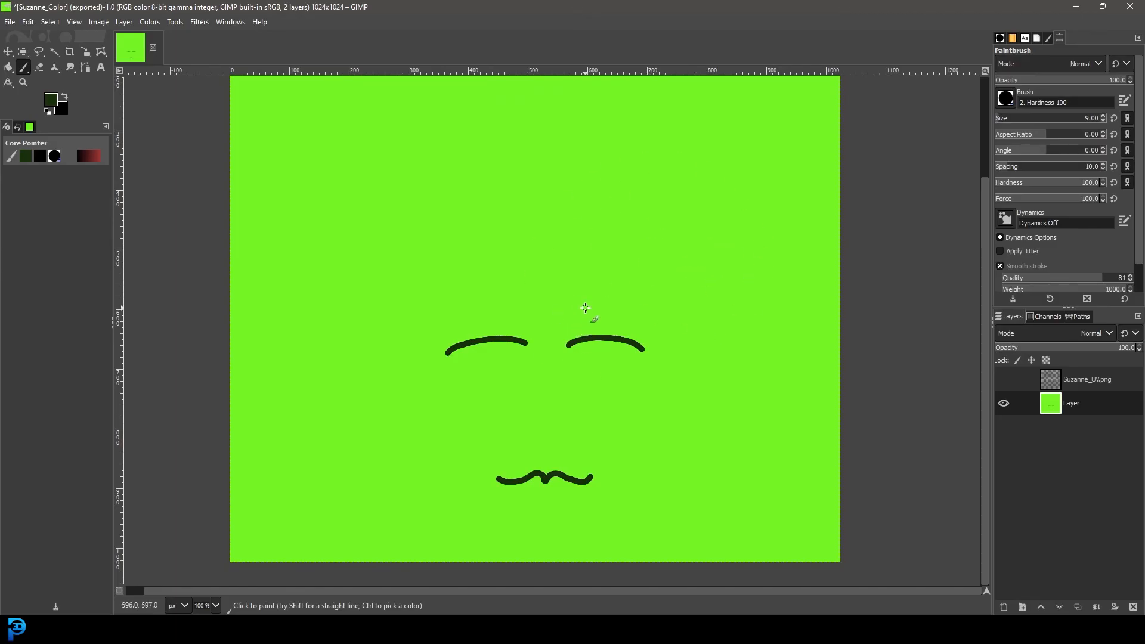
{"action": "mouse_move", "coordinate": [772, 369]}
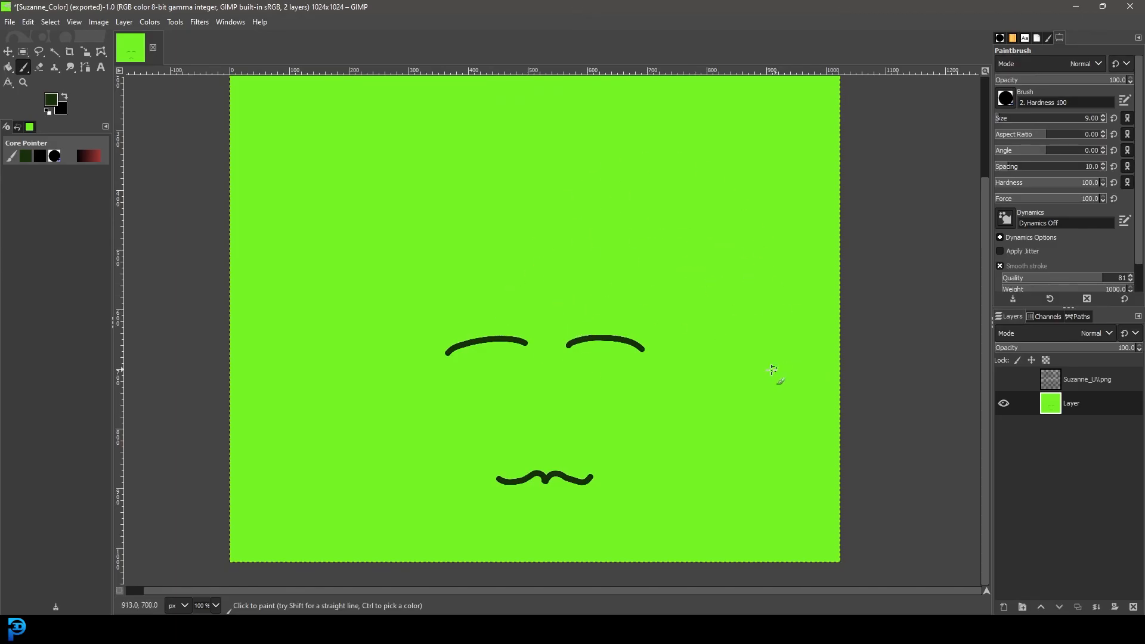